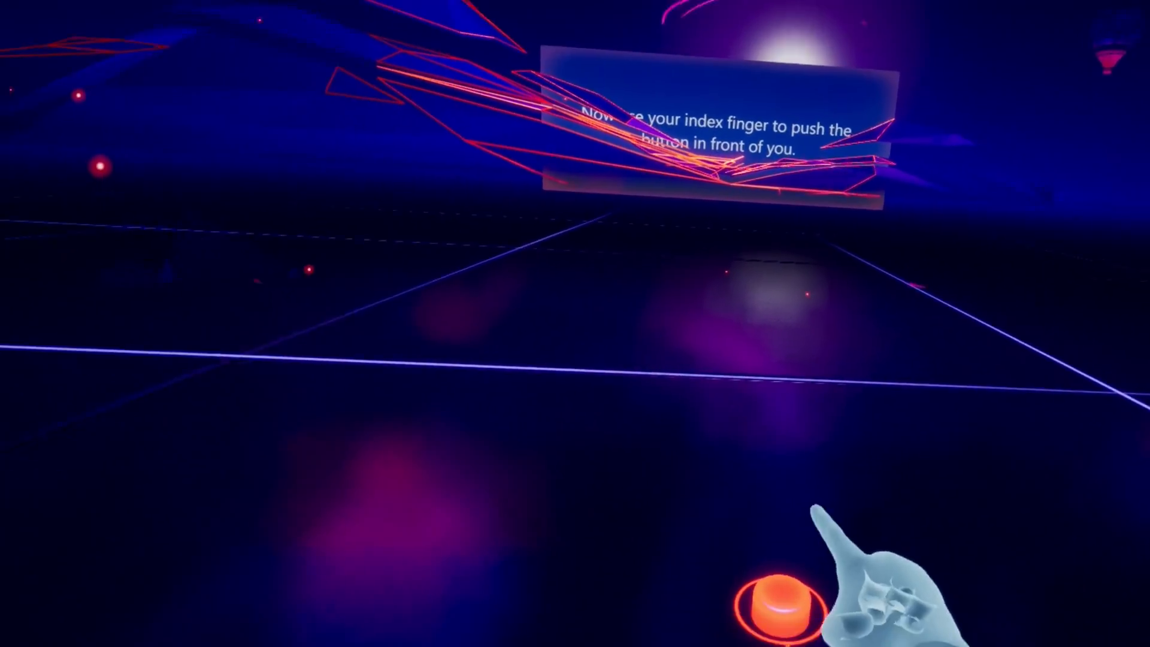
- Press the glowing orange button in the First Steps hand-tracking tutorial
click(762, 599)
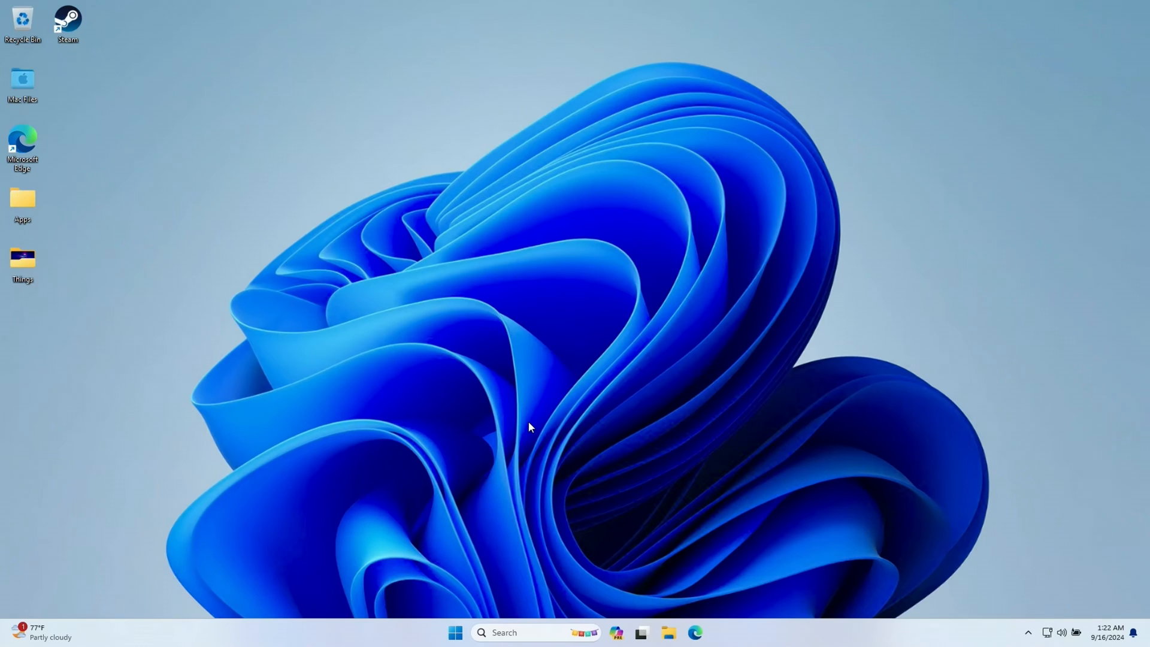
mouse_move(495, 646)
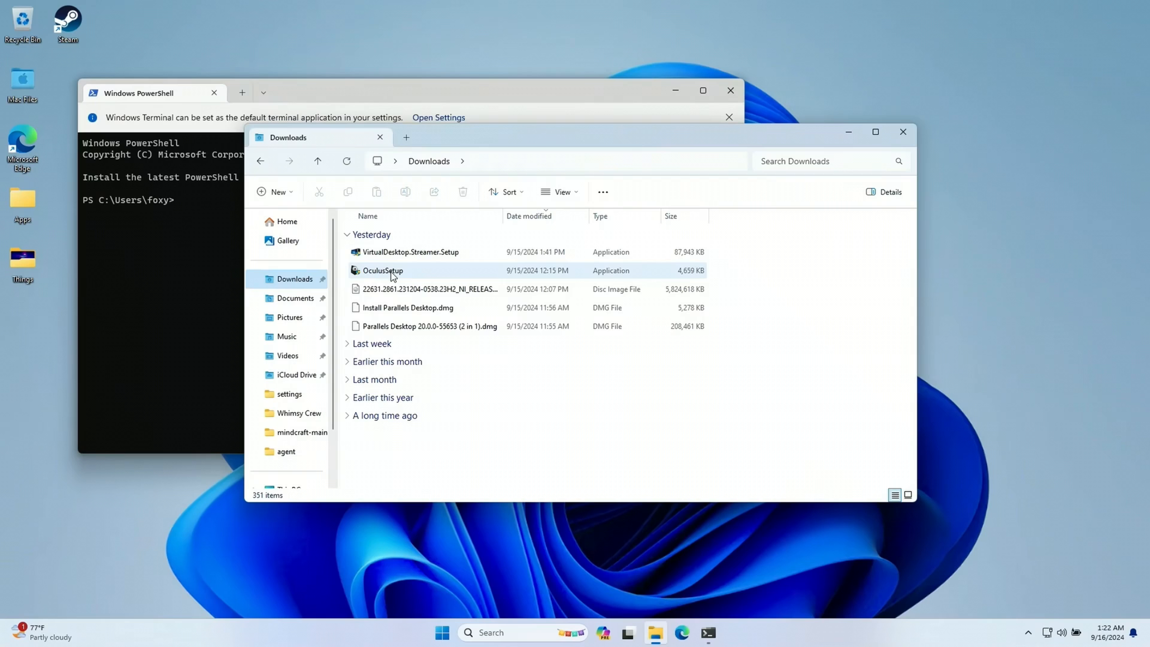
- Drop the OculusSetup path into PowerShell and run it with /diagnostic
drag(288, 137, 625, 208)
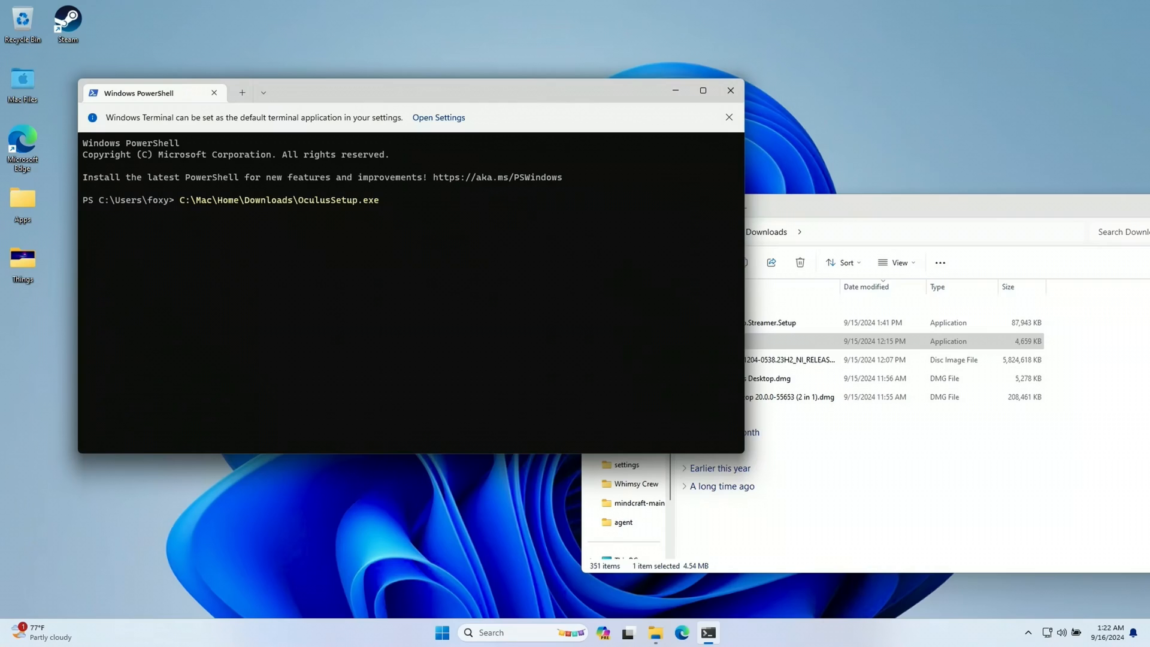
text(/diagnostic)
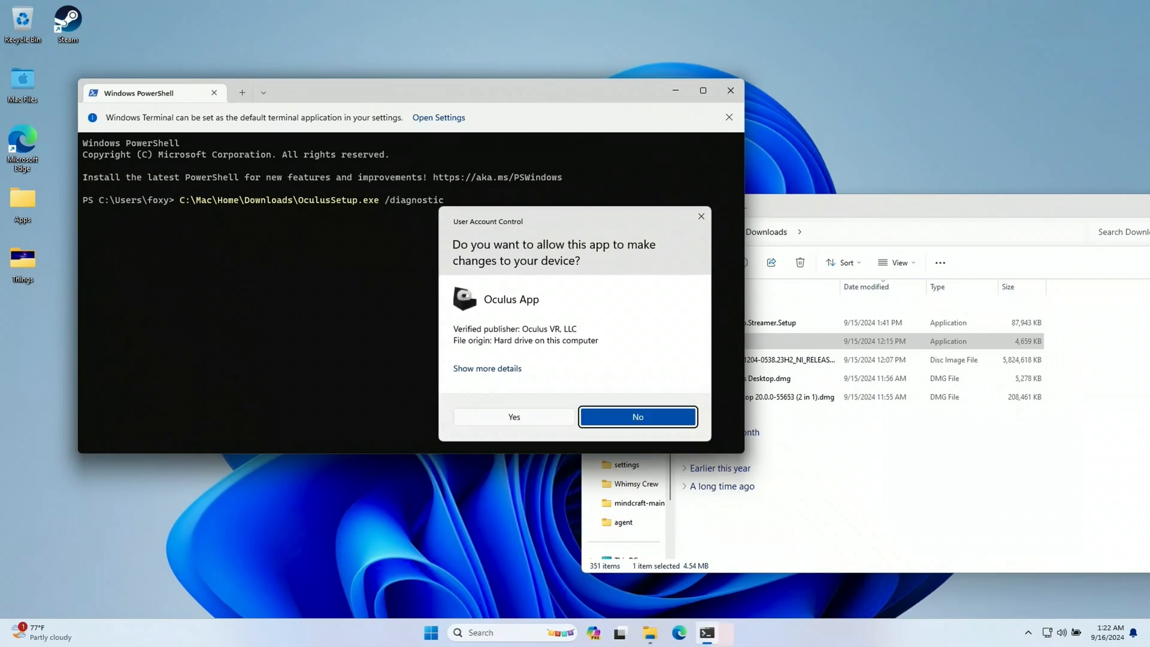
- Approve the UAC prompt, agree to terms, install Meta Quest Link, close PowerShell
click(637, 417)
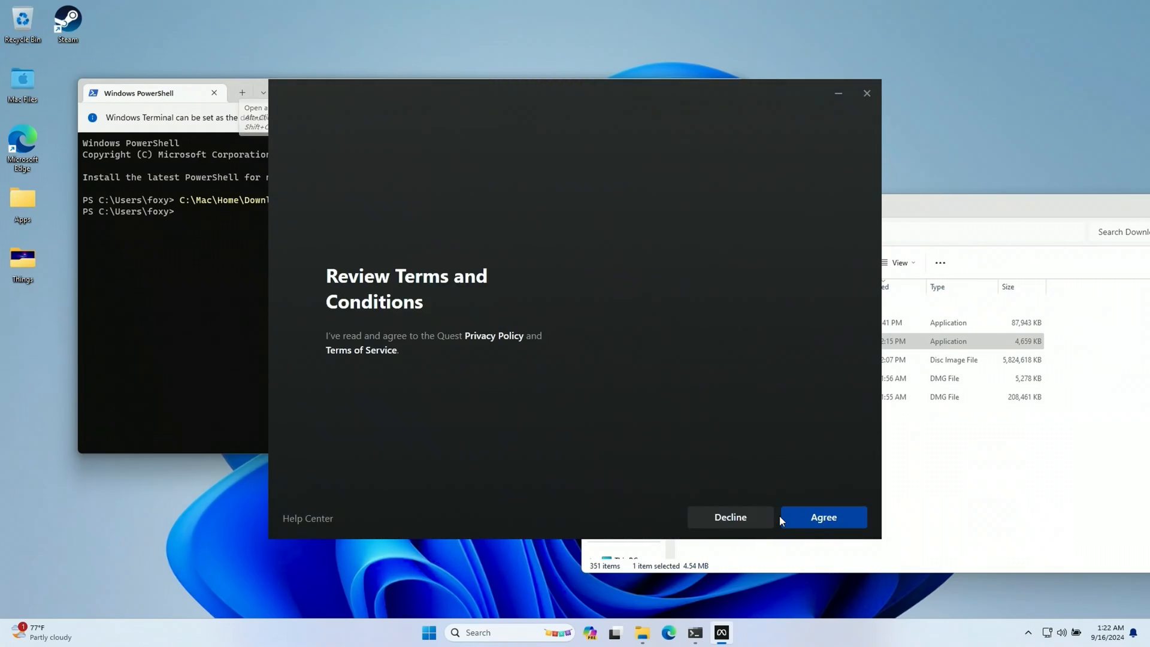
click(823, 517)
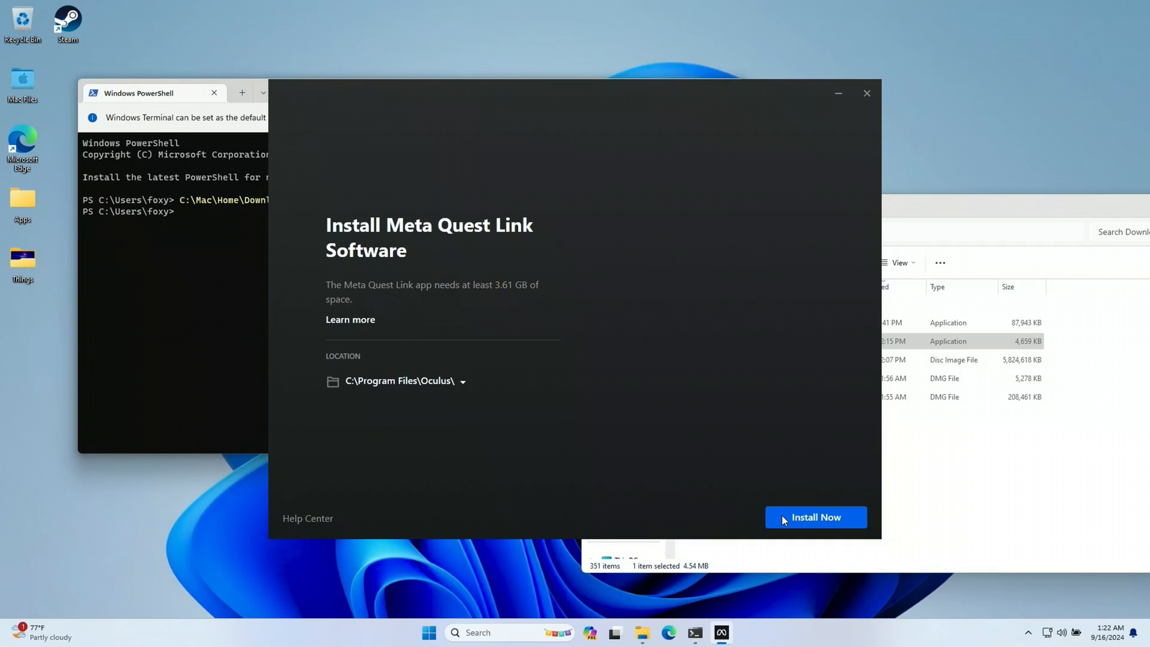
click(814, 517)
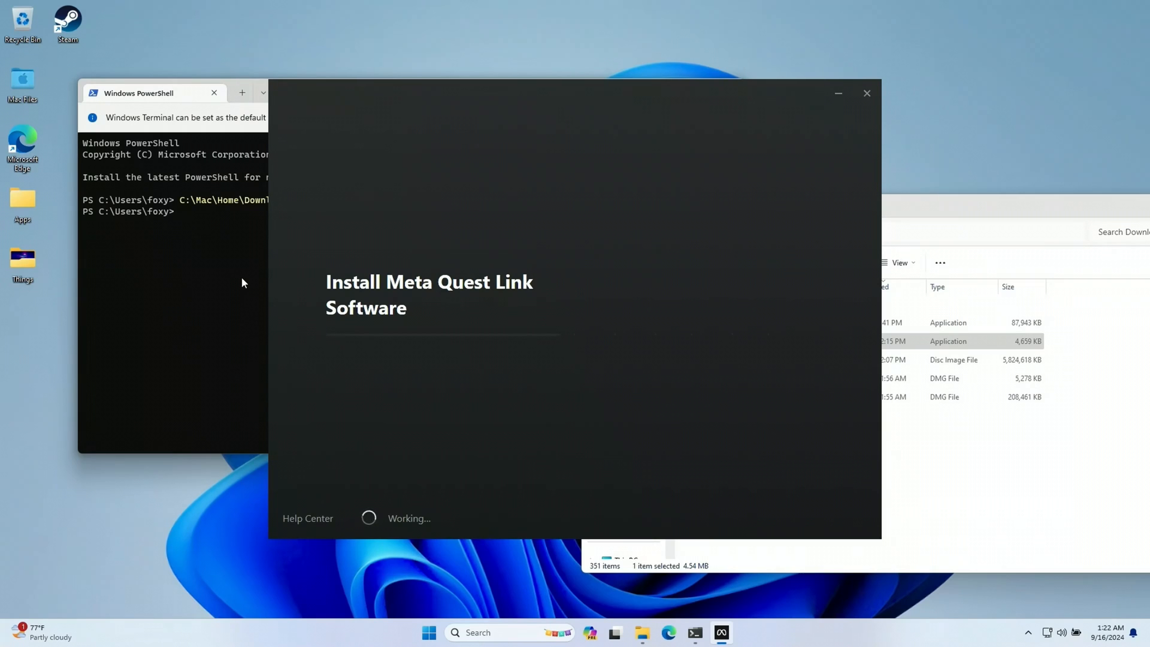
mouse_move(231, 229)
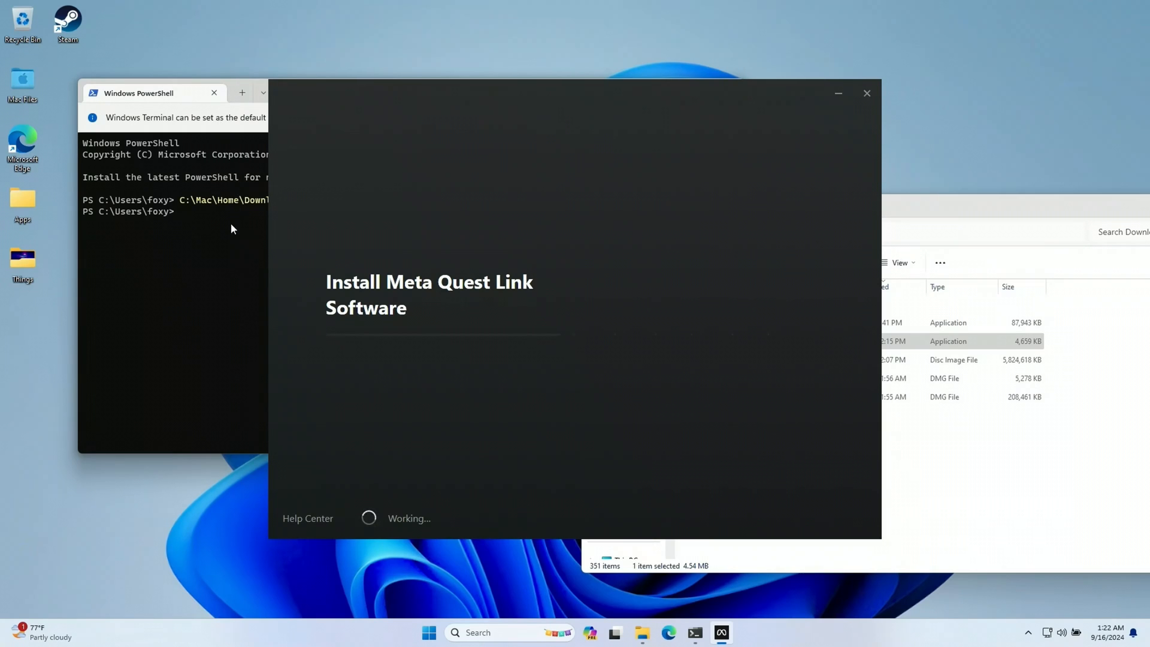
mouse_move(230, 172)
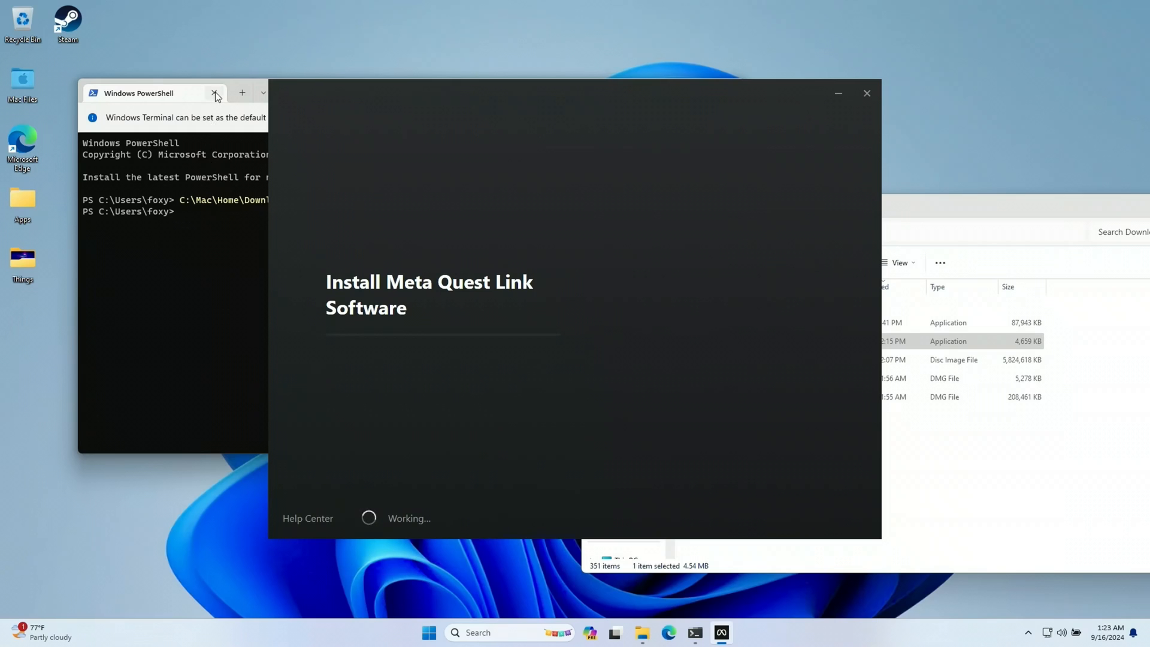
click(215, 96)
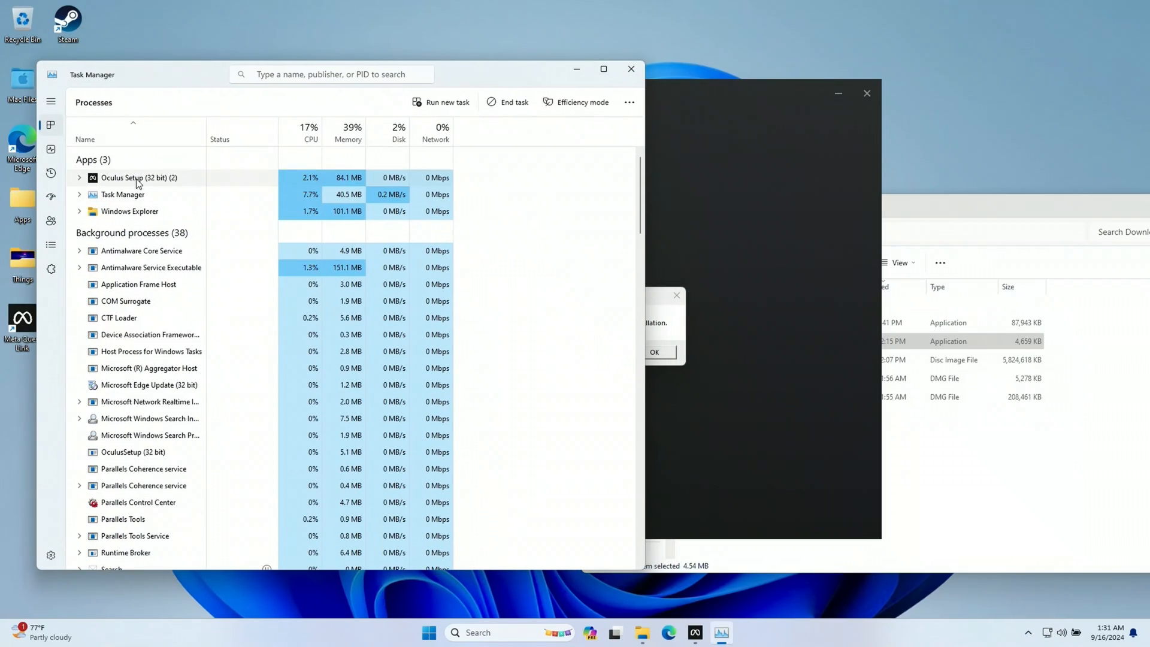
mouse_move(507, 102)
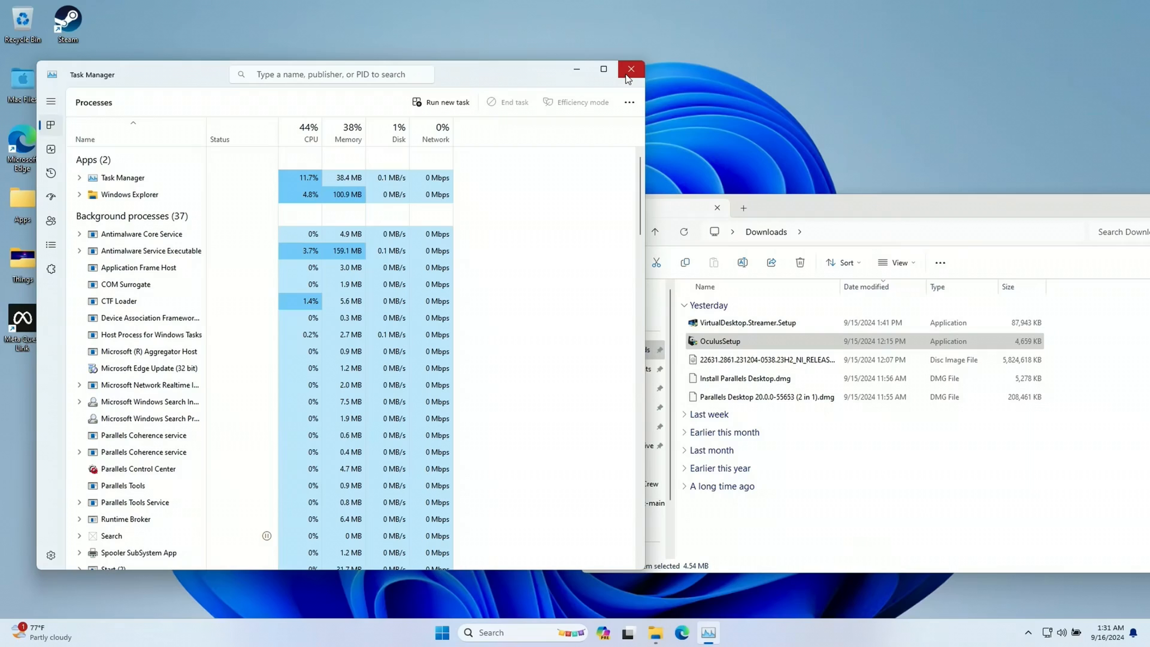
- Close Task Manager after ending the Oculus Setup (32 bit) task
click(630, 69)
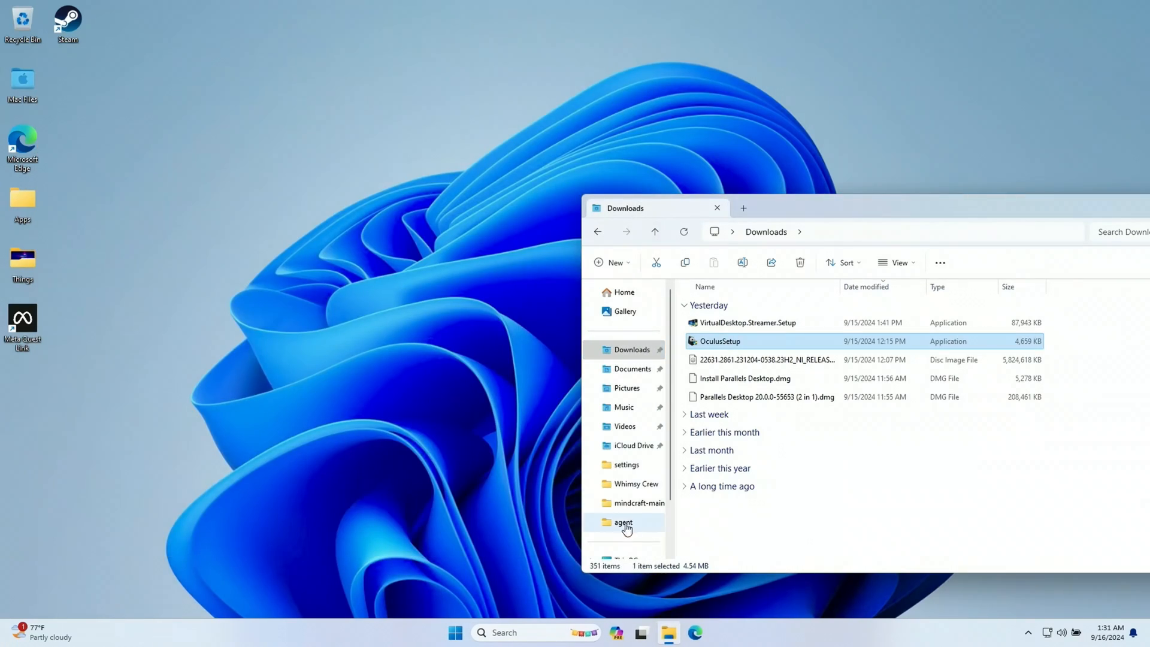
click(625, 517)
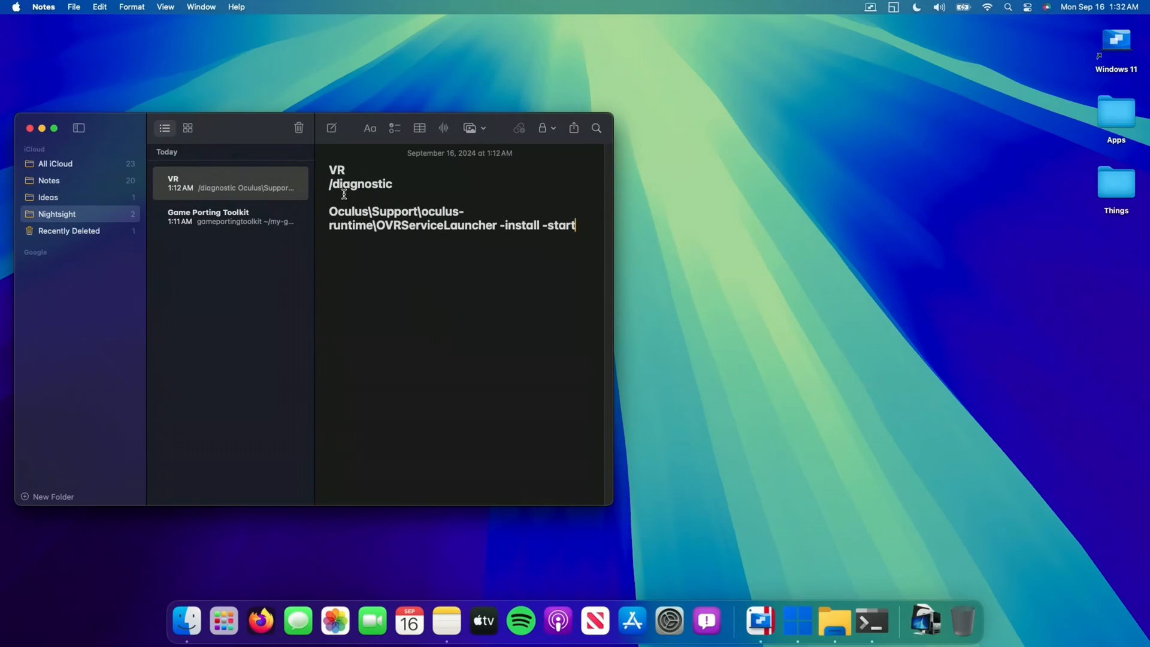
- Copy the Oculus\Support\oculus-runtime\OVRServiceLauncher -install -start line from the VR note
triple_click(451, 218)
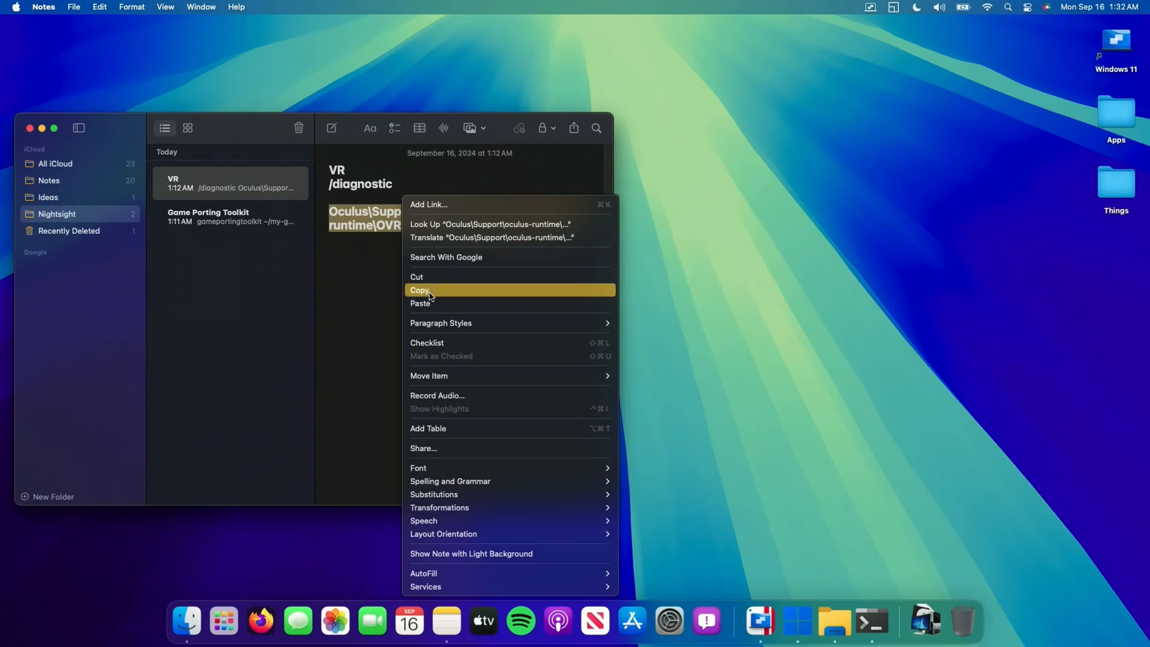
click(420, 290)
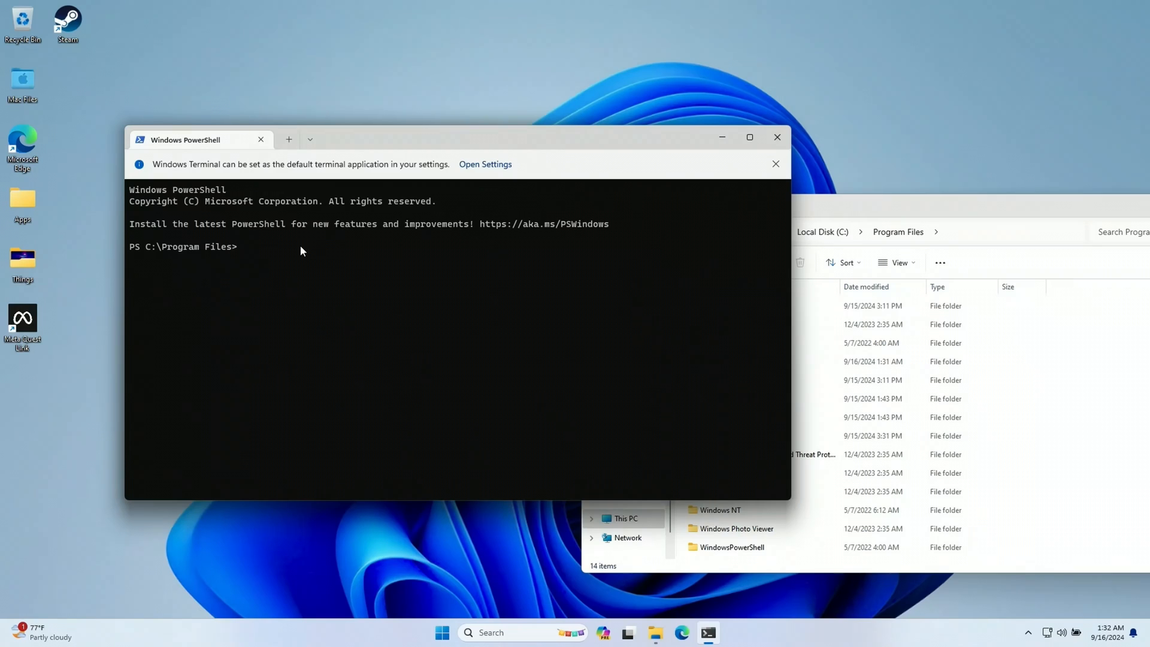
- Run OVRServiceLauncher -install -start from Program Files and approve the UAC prompt
text(Oculus\Support\oculus-runtime\OVRServiceLauncher -install -start)
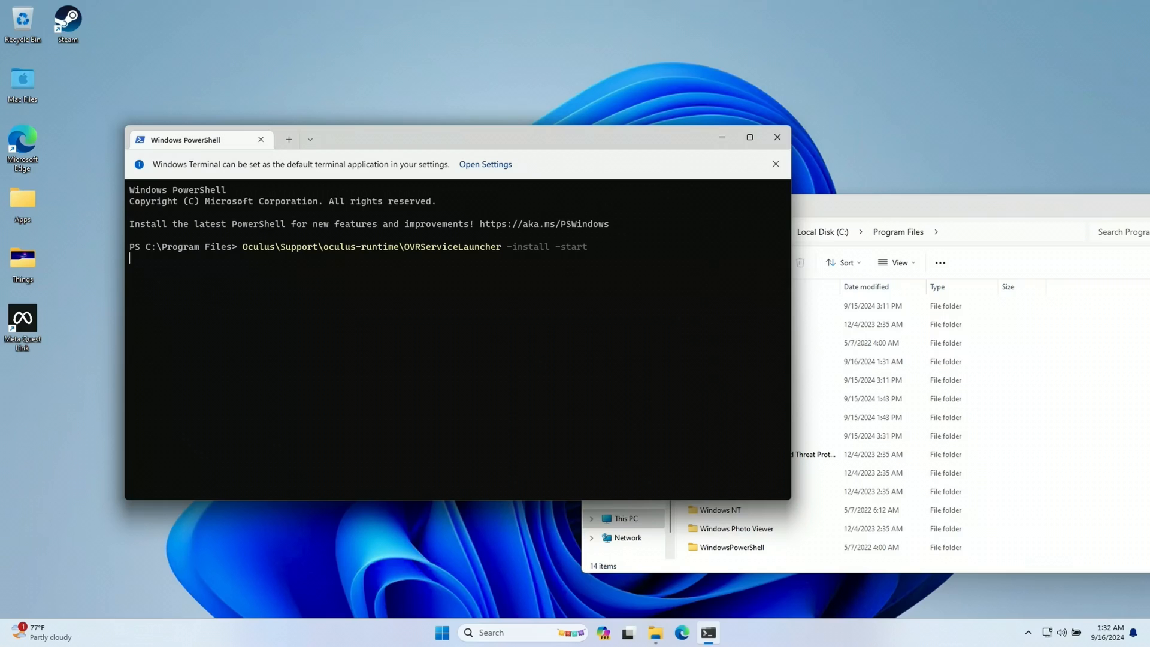
key(Return)
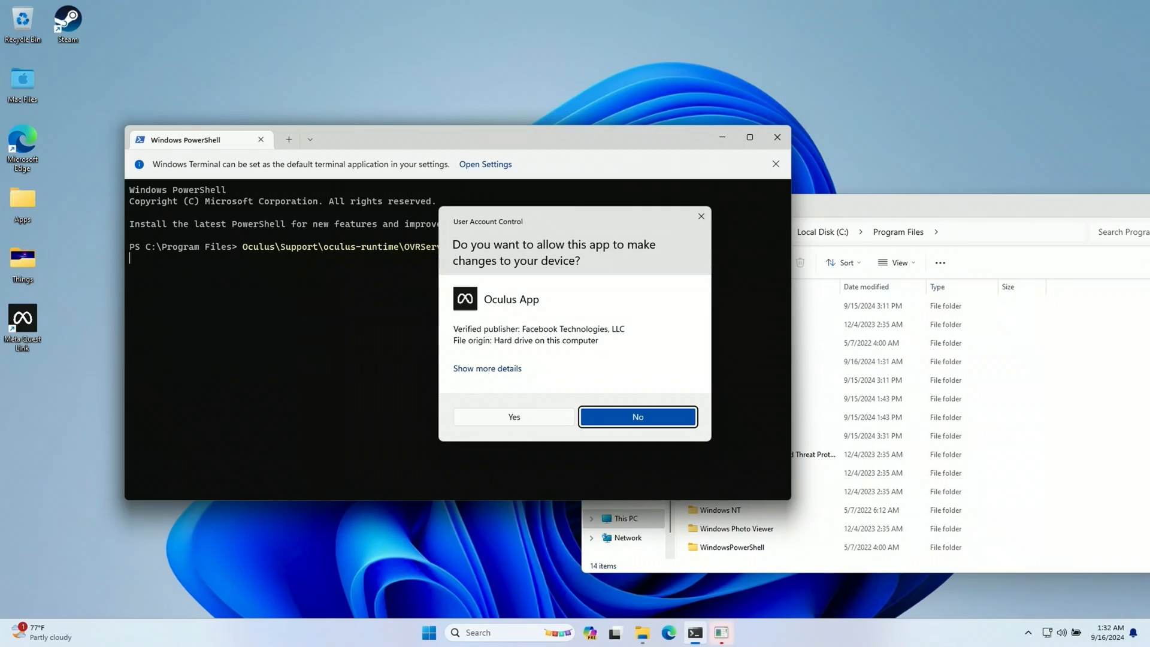
click(636, 417)
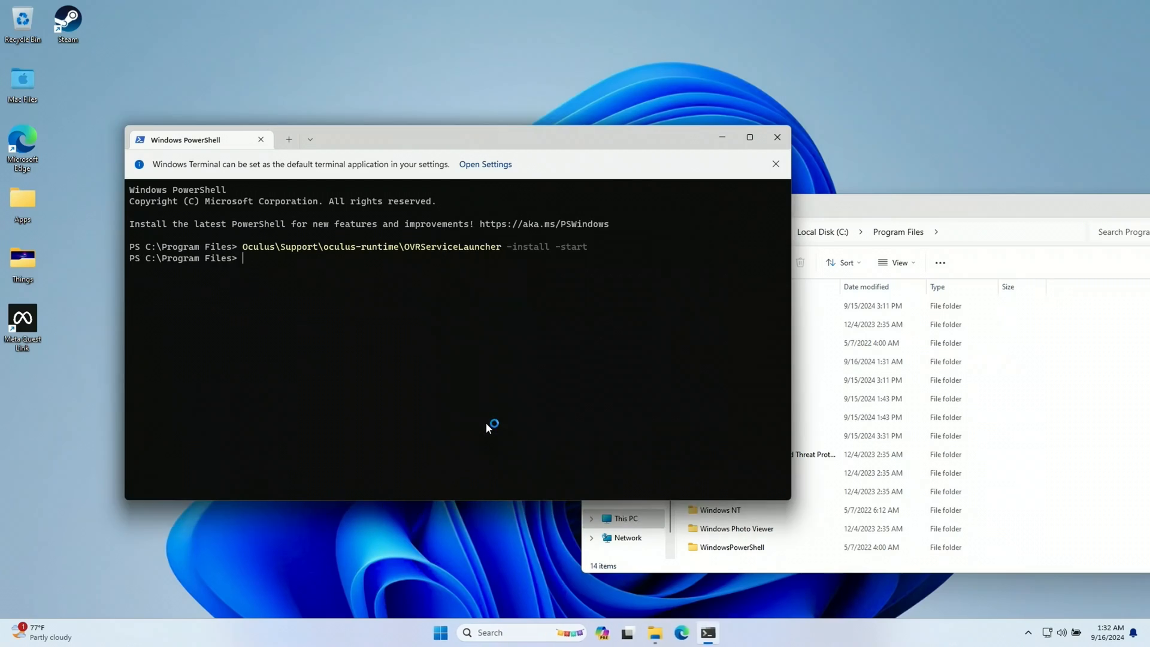
mouse_move(487, 428)
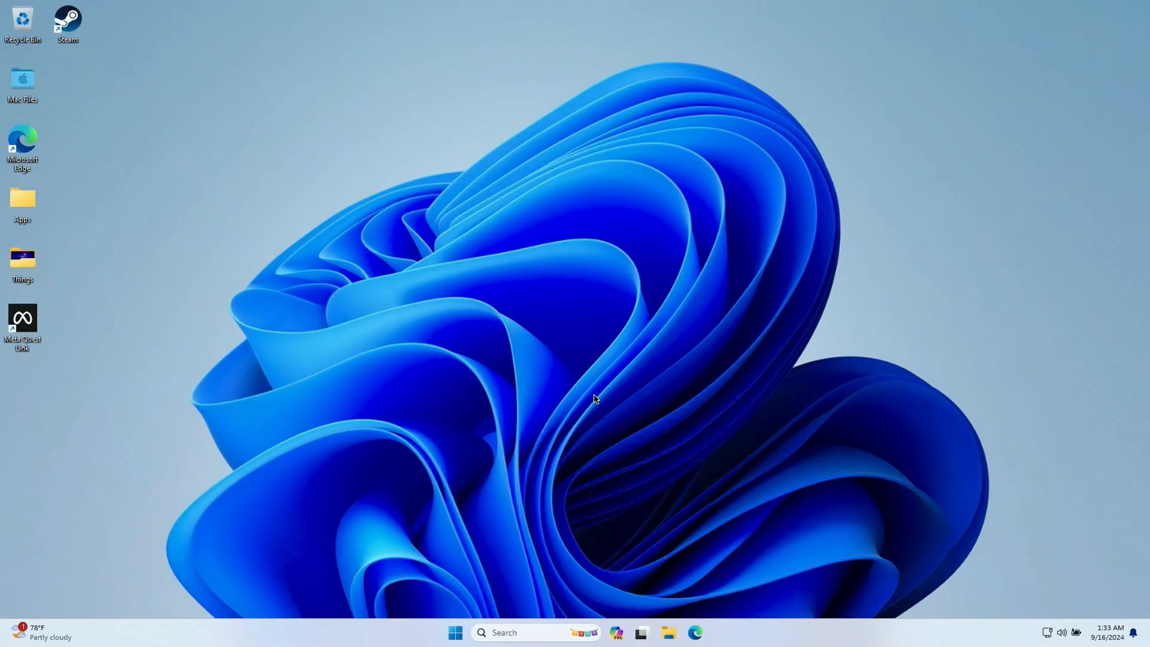
- Close the PowerShell and File Explorer windows to show the desktop
click(705, 633)
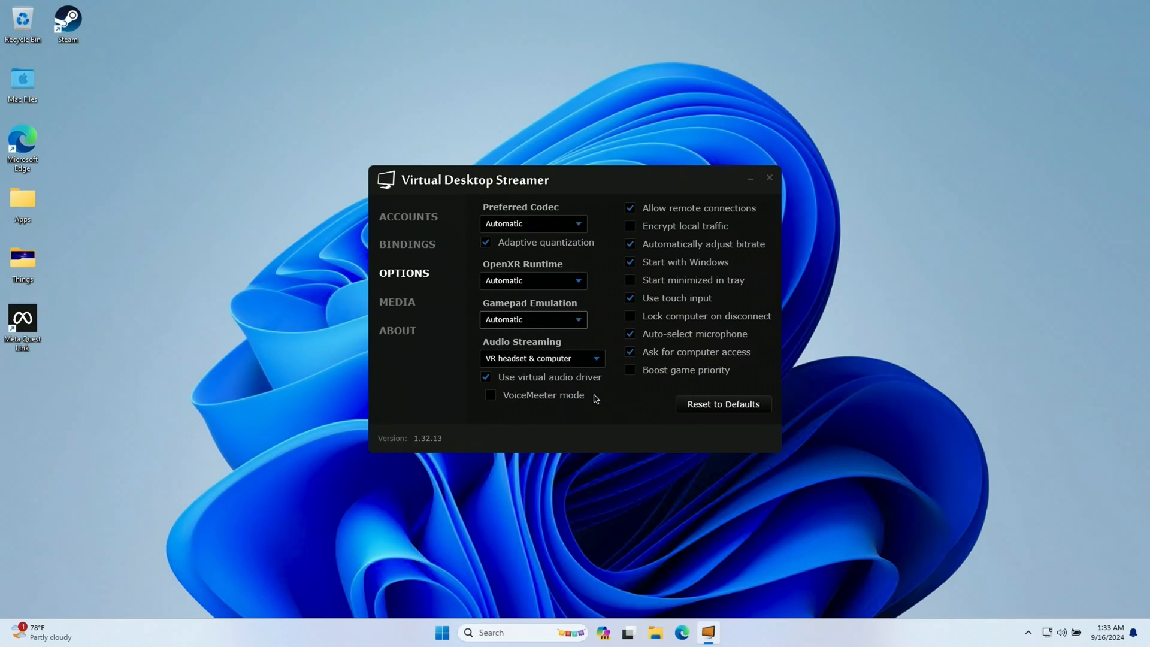
mouse_move(547, 198)
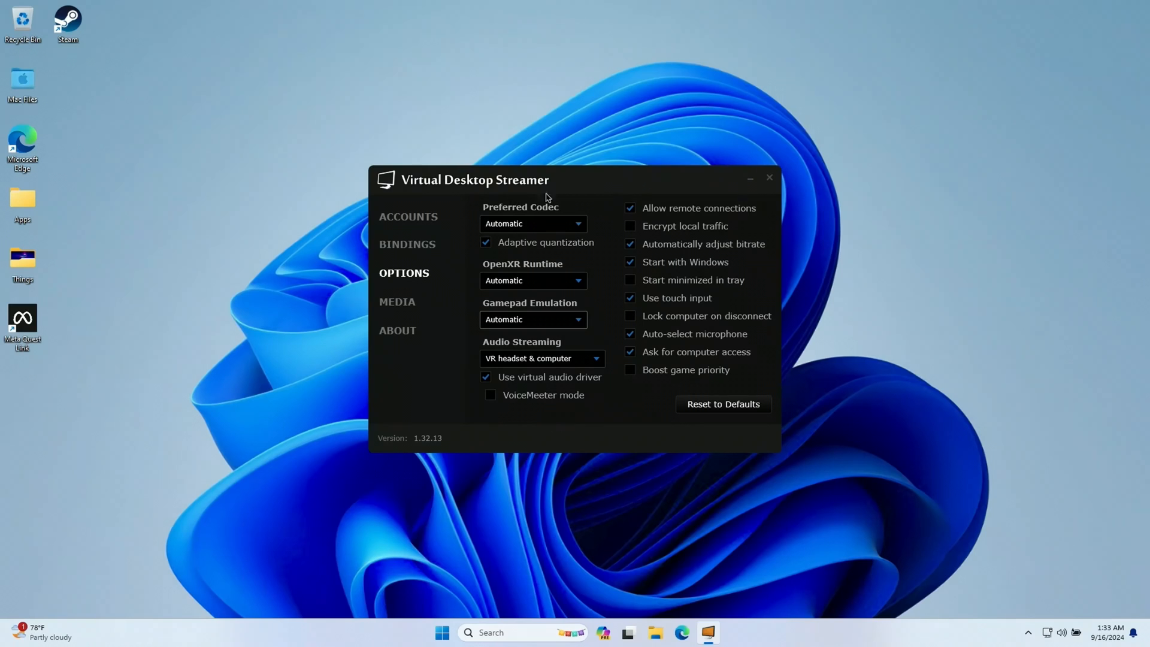
mouse_move(610, 180)
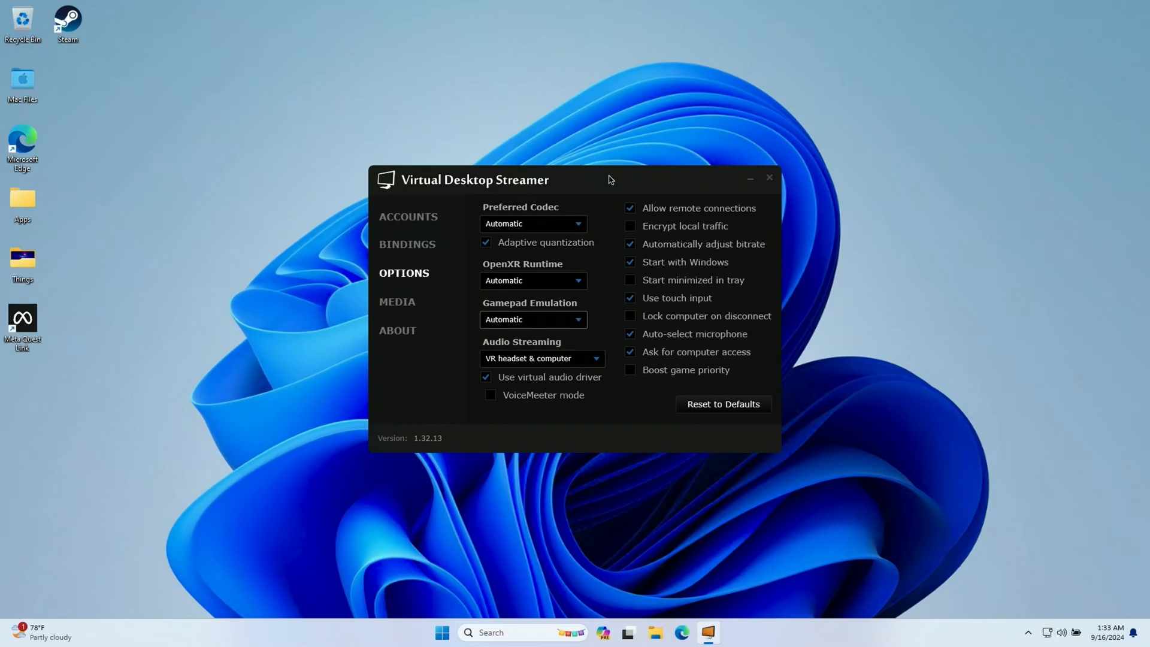
mouse_move(442, 642)
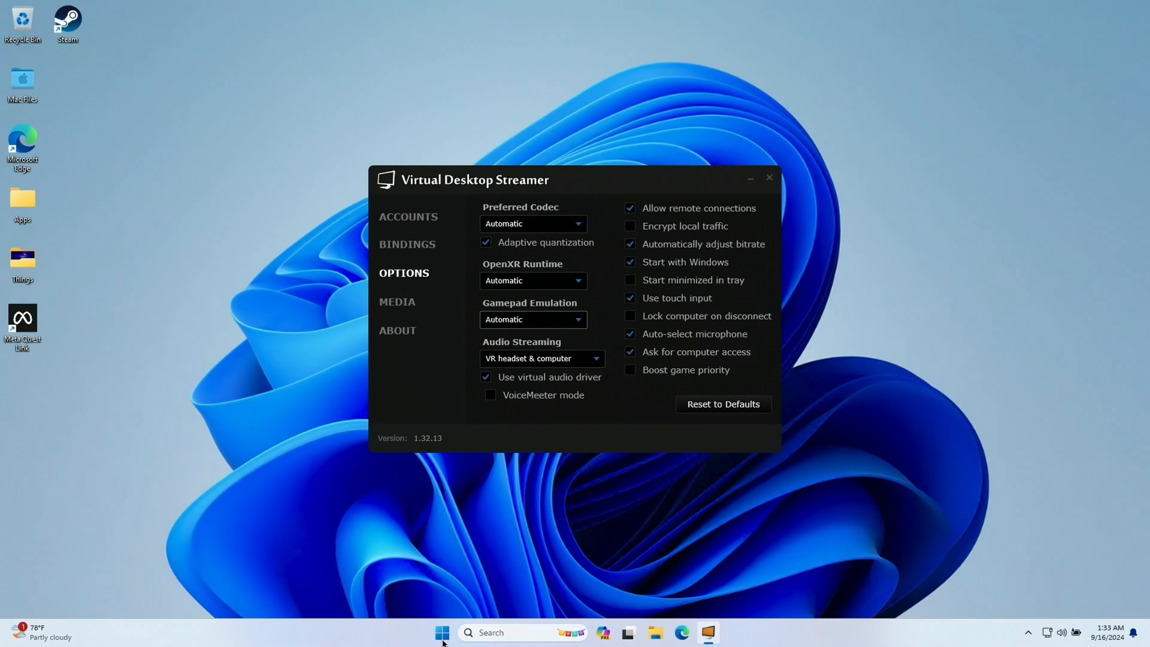
- Open Terminal at C:\ and try OVRServiceLauncher -start, hitting a CouldNotAutoLoadModule error
click(441, 633)
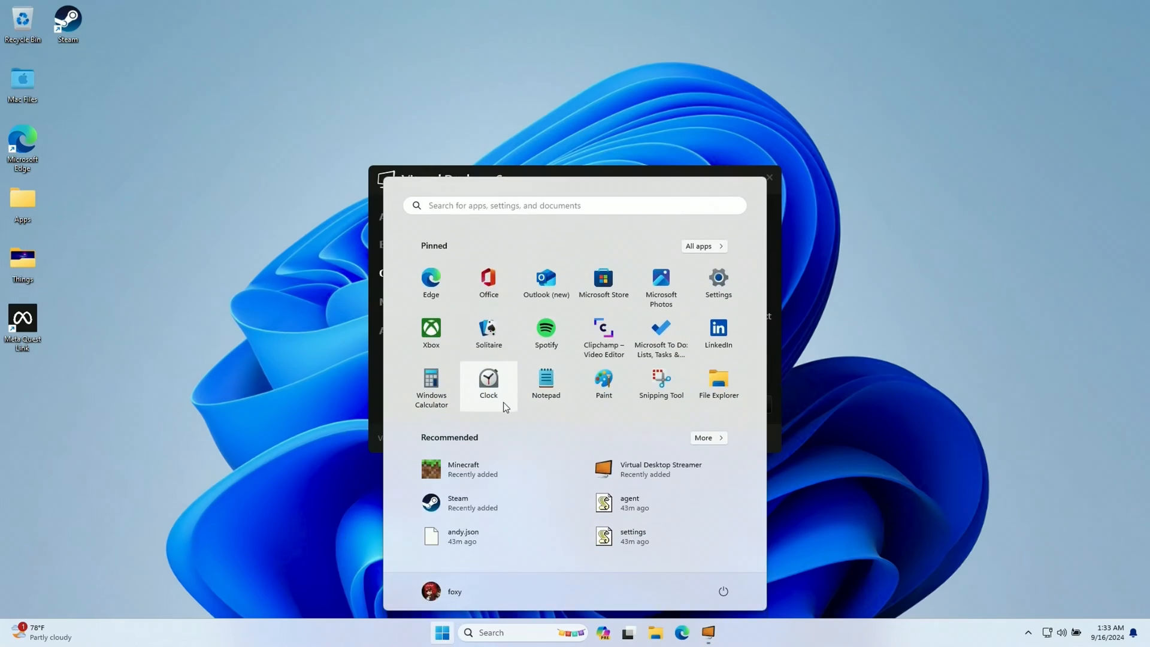
text(term)
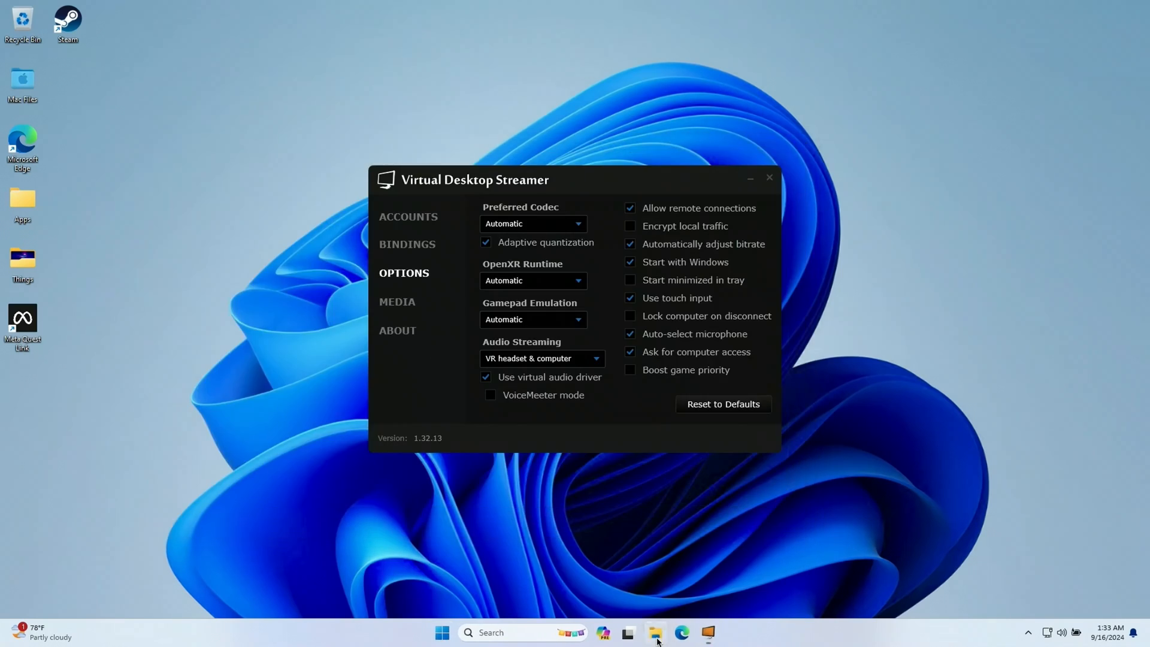
click(654, 632)
text(Oculus\Support\oculus-runtime\OVRServiceLauncher -install -star)
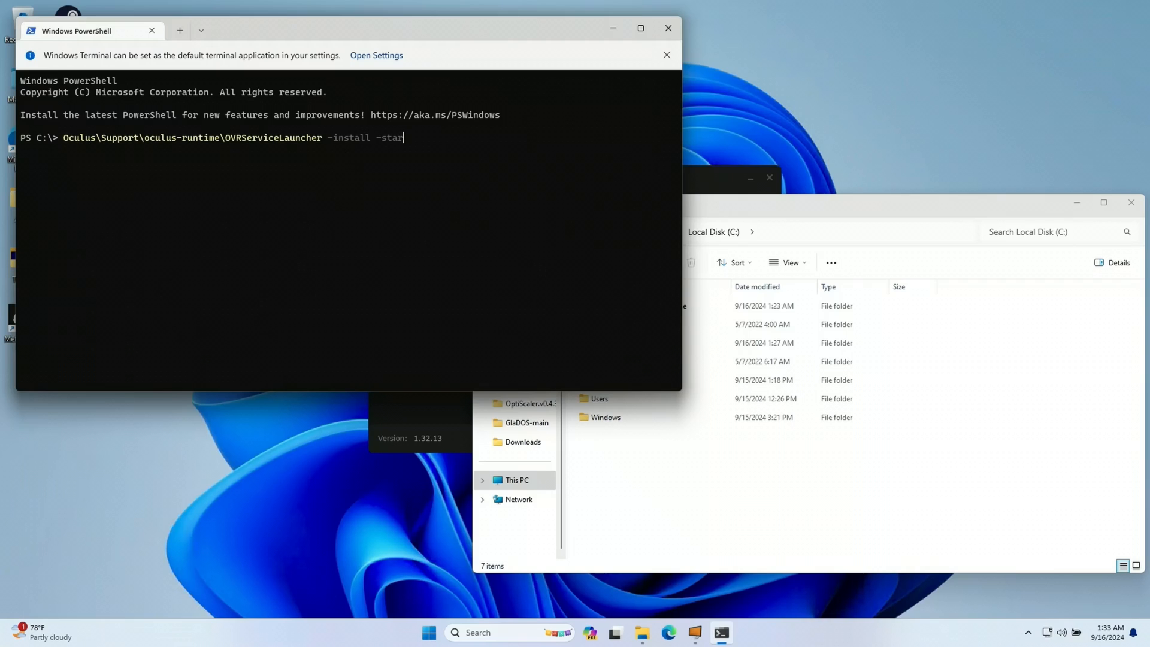
key(Backspace)
text(t)
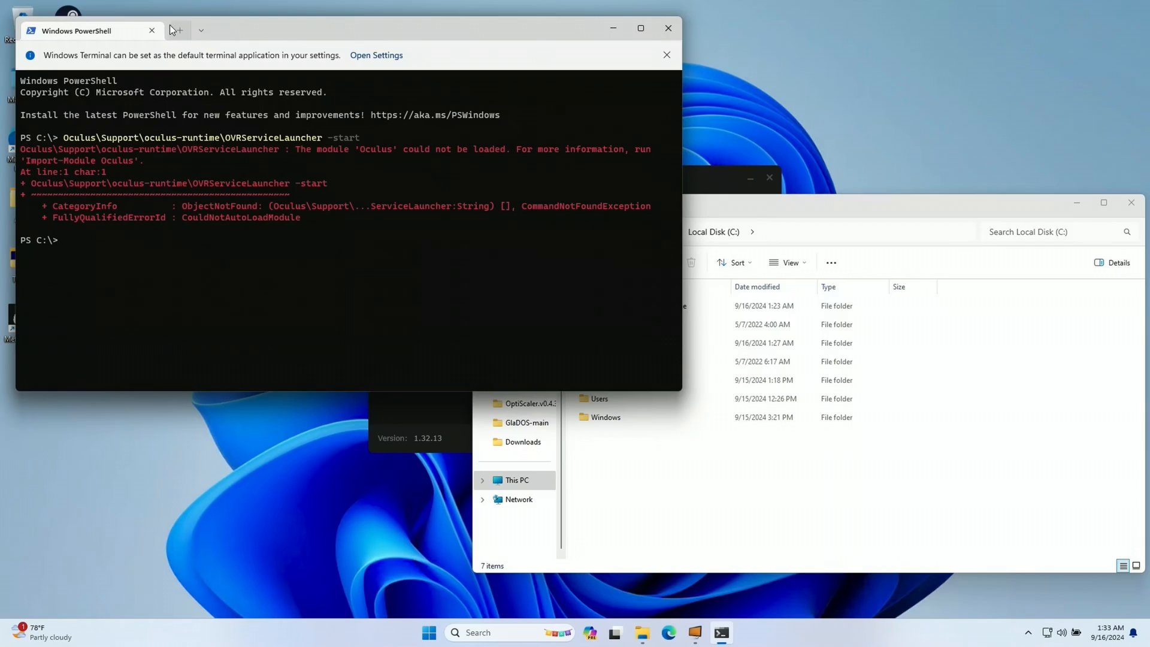
- Open a terminal in Program Files and enter OVRServiceLauncher -start
right_click(1018, 381)
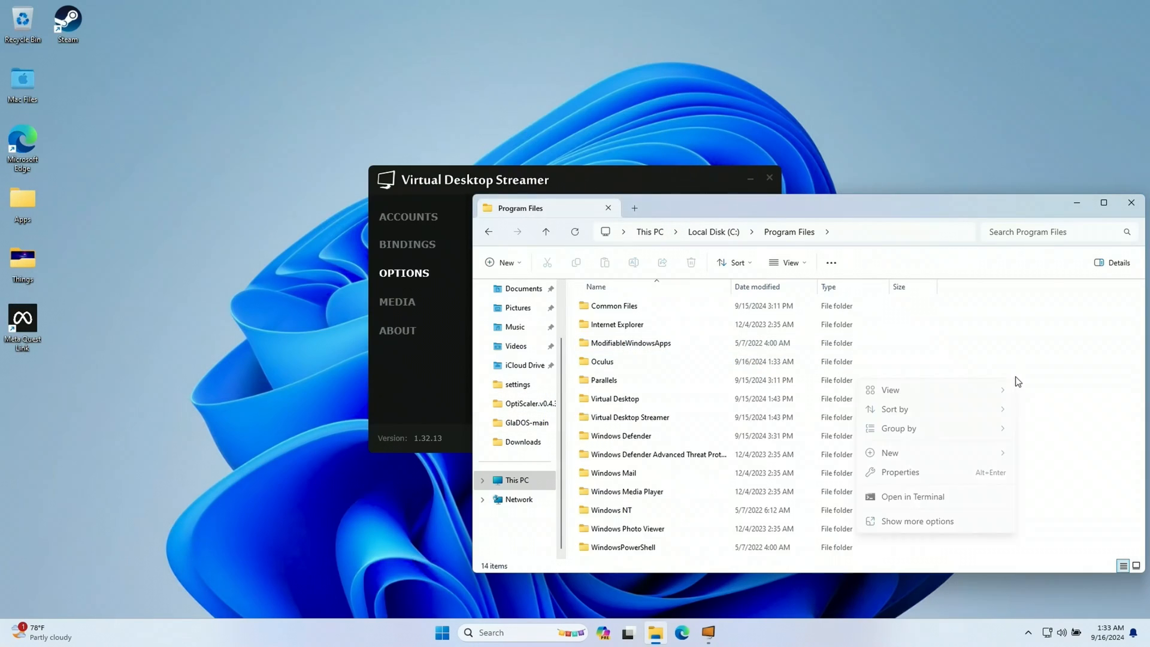
click(912, 496)
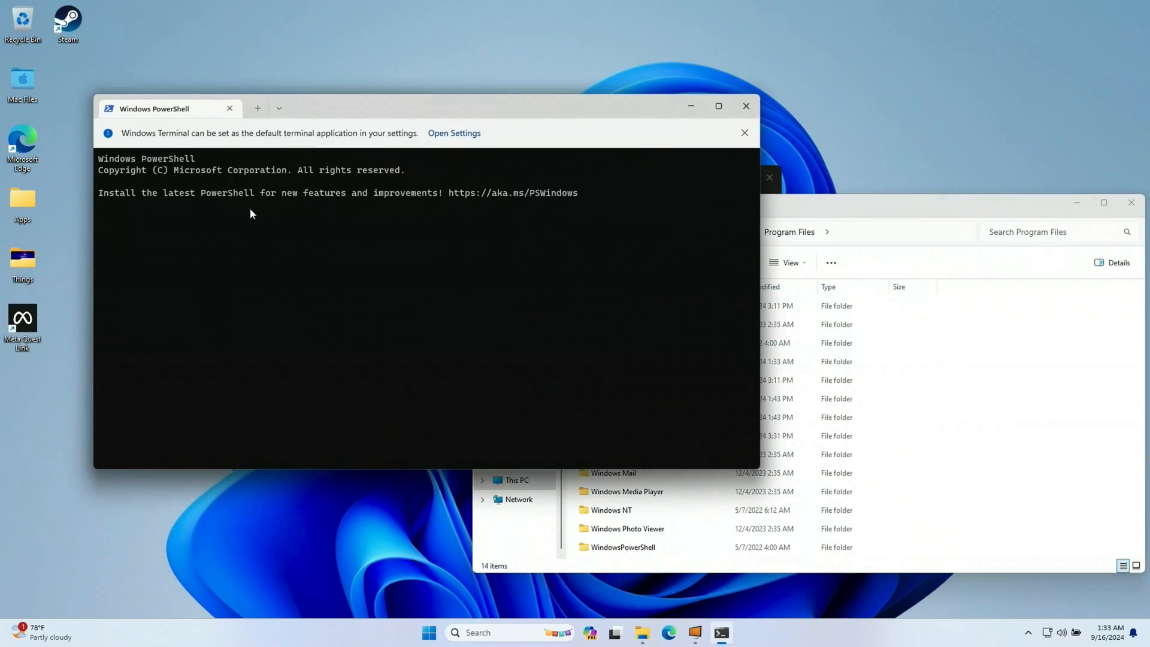
text(Oculus\Support\oculus-runtime\OVRServiceLauncher -install -star)
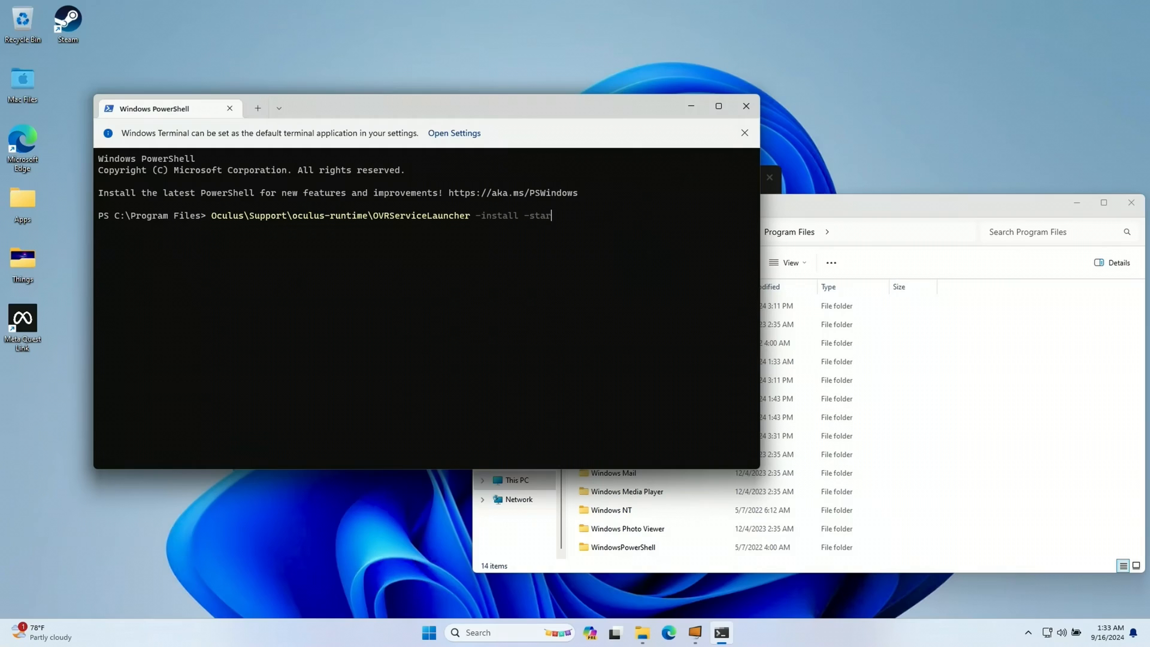
key(BackSpace)
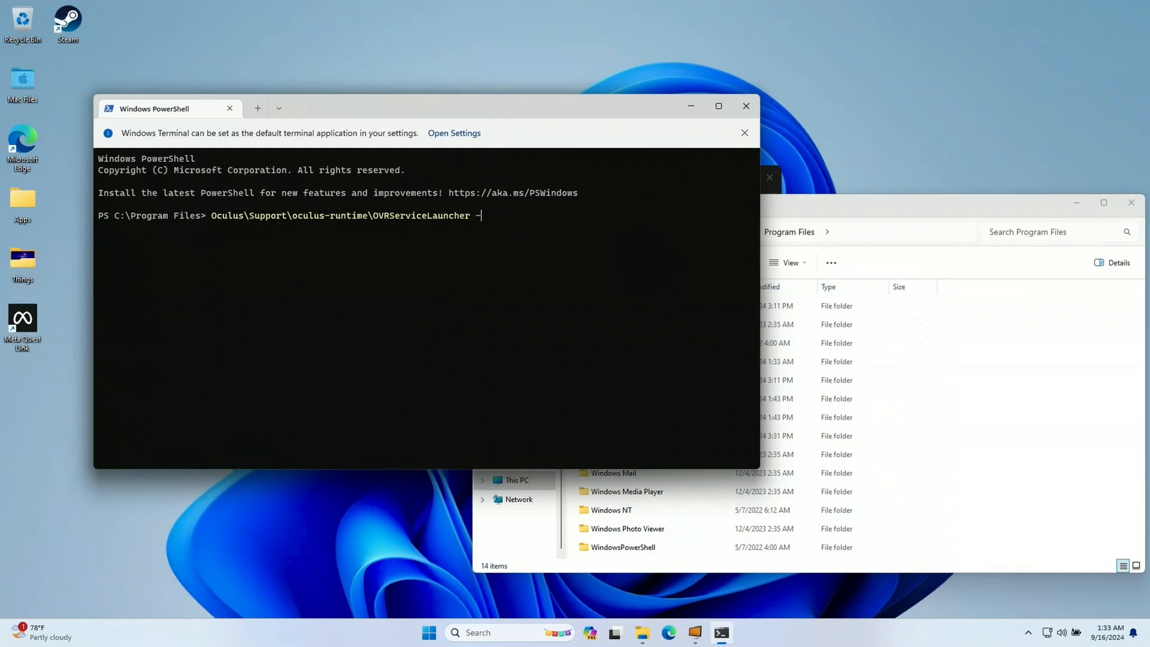
text(start)
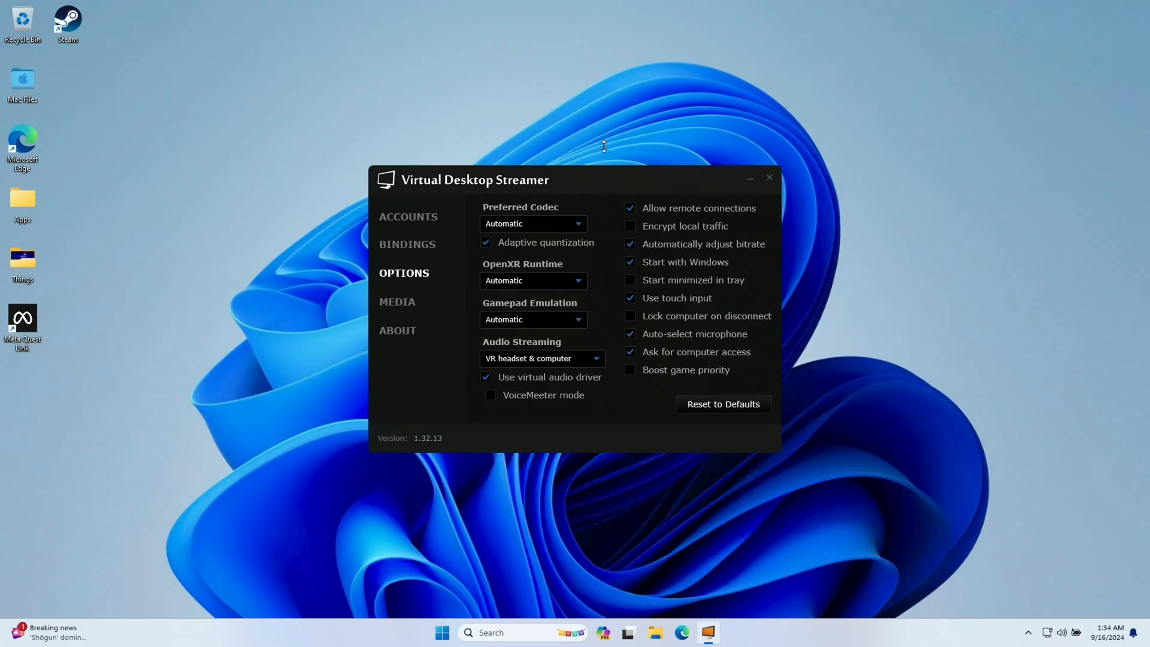
mouse_move(231, 197)
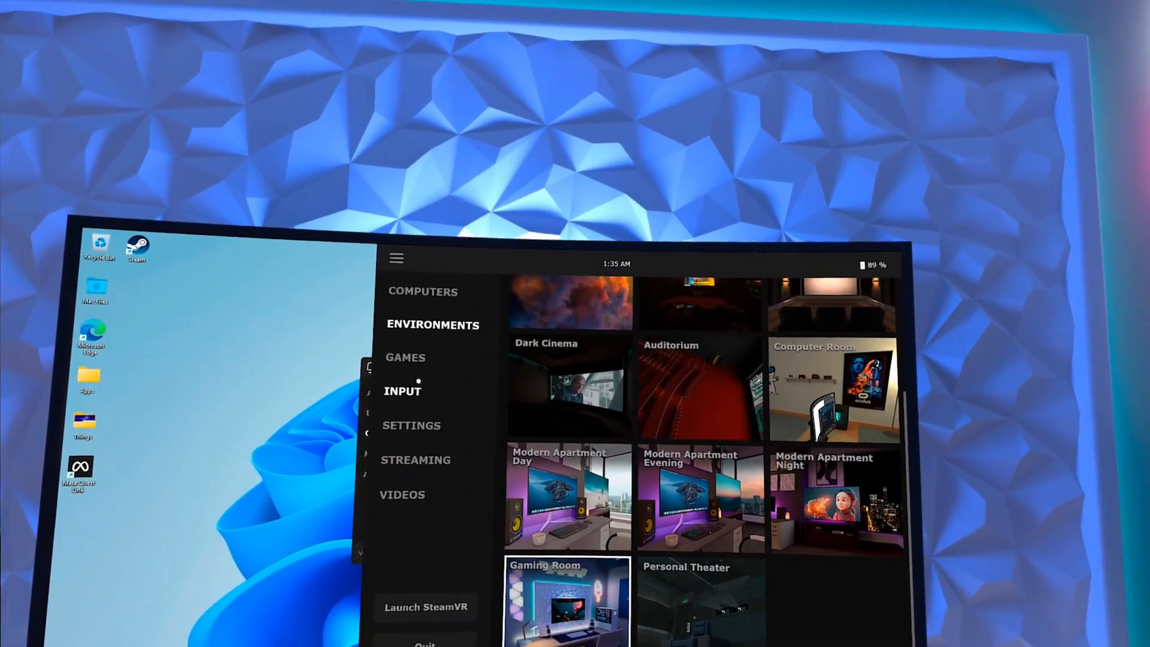
- Clear the remaining windows so the Windows desktop stands empty
click(405, 357)
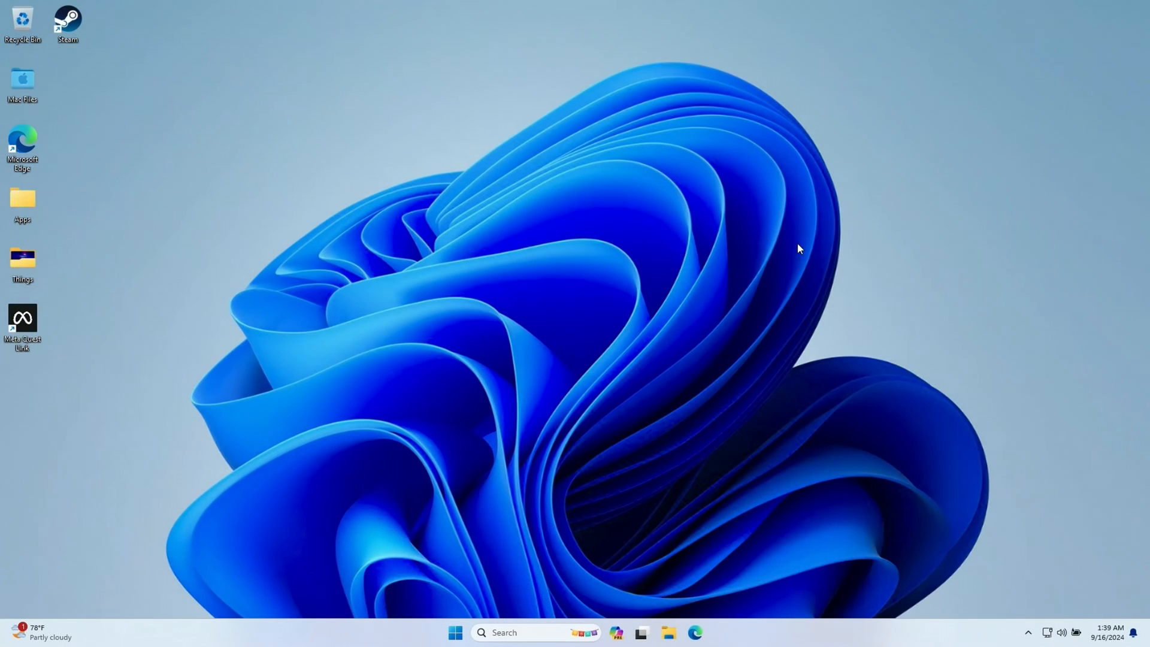
mouse_move(497, 504)
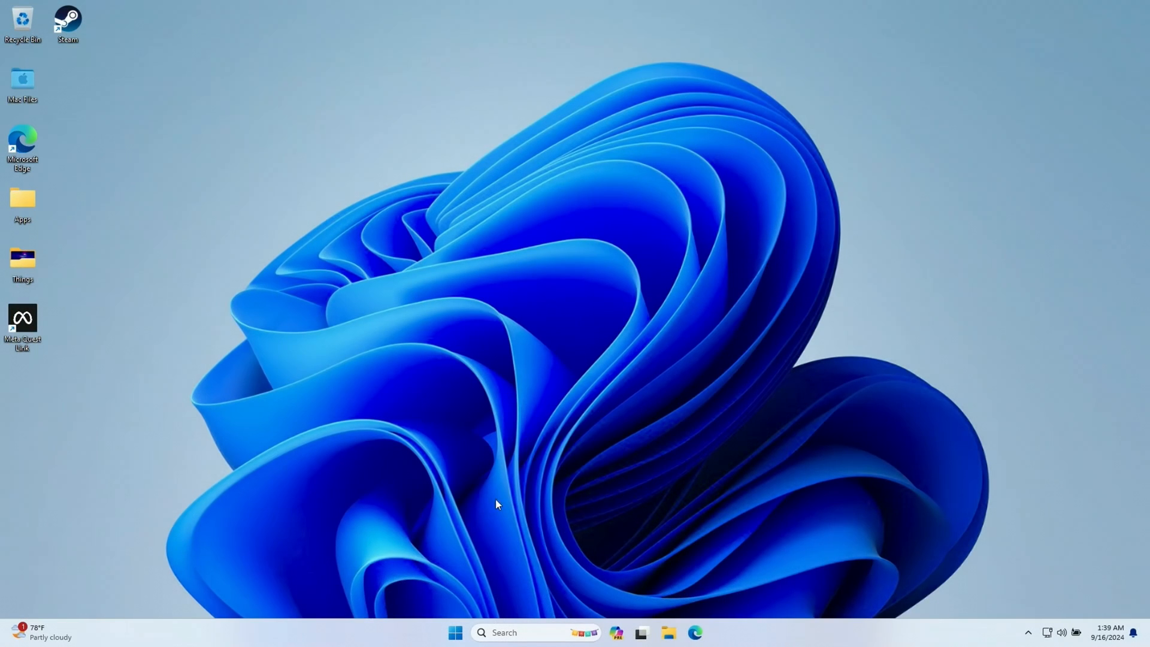
- Switch the Windows 11 VM's network source to bridged Wi-Fi in its Parallels configuration
click(454, 633)
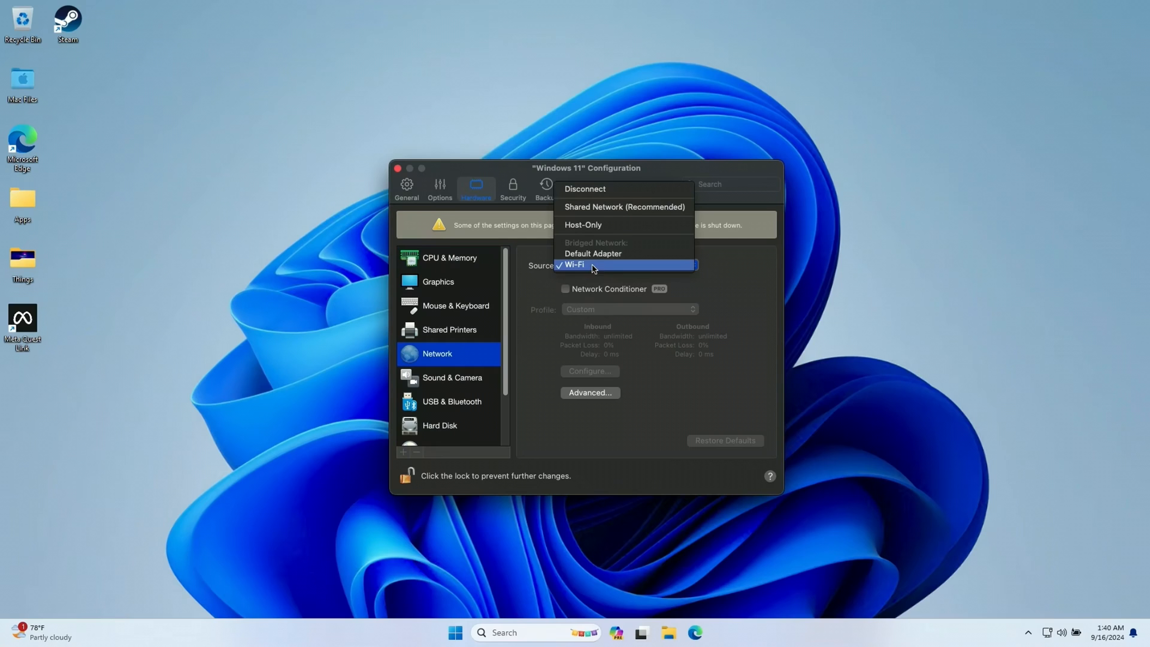
click(574, 264)
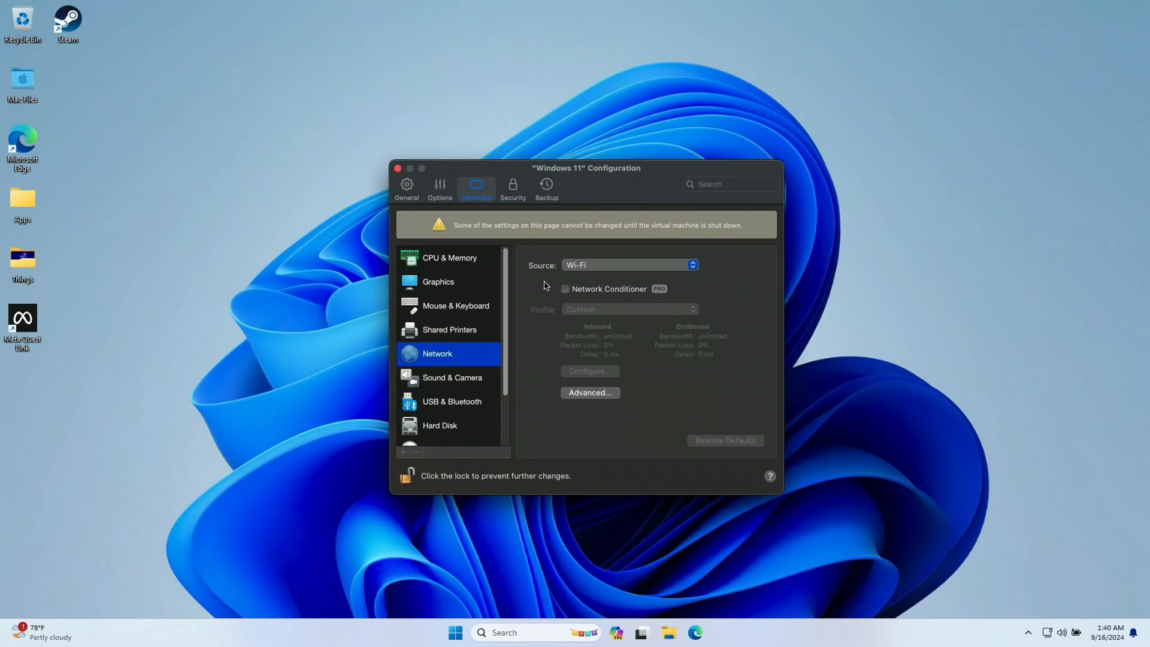
click(398, 168)
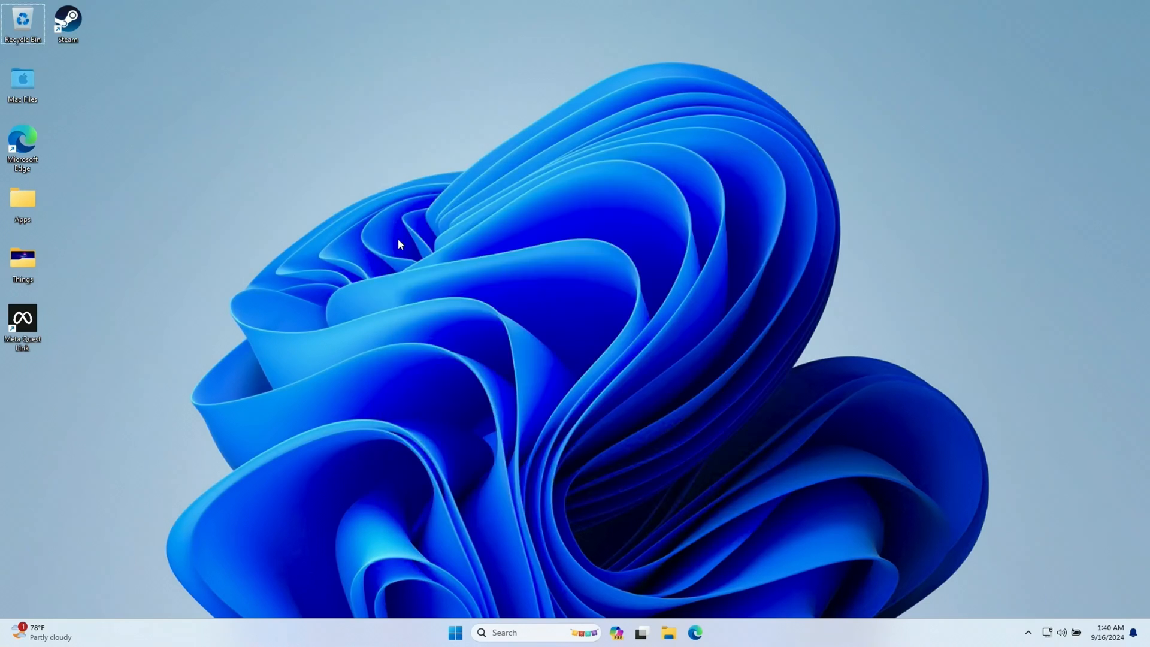